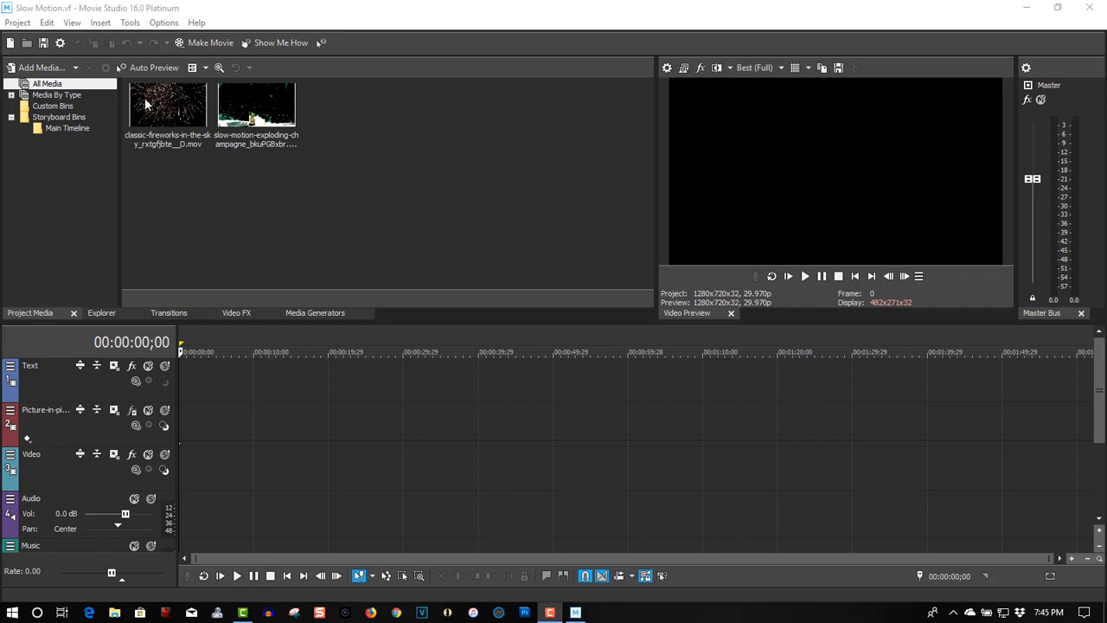
# Review the fireworks and champagne media properties and match the project video settings to the added media.
pyautogui.rightClick(166, 104)
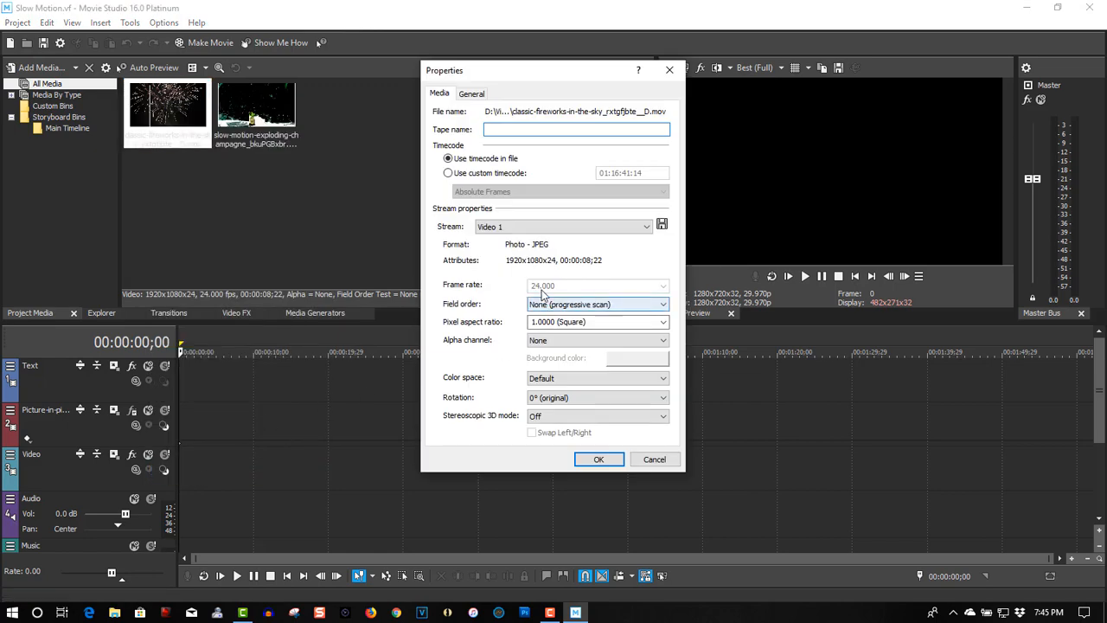
pyautogui.click(599, 461)
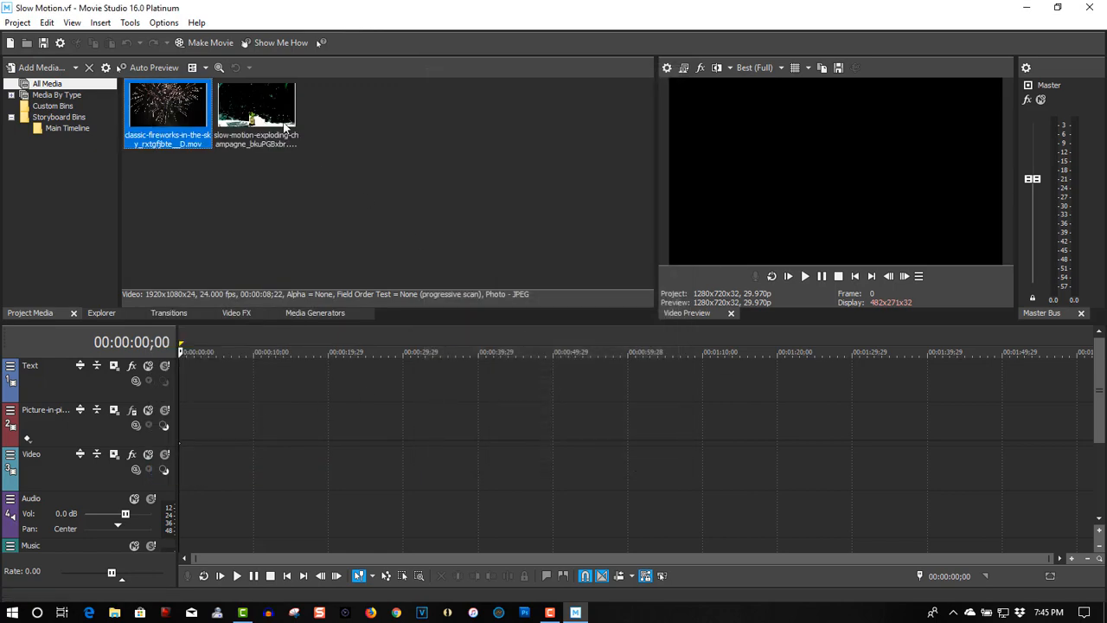
pyautogui.click(256, 106)
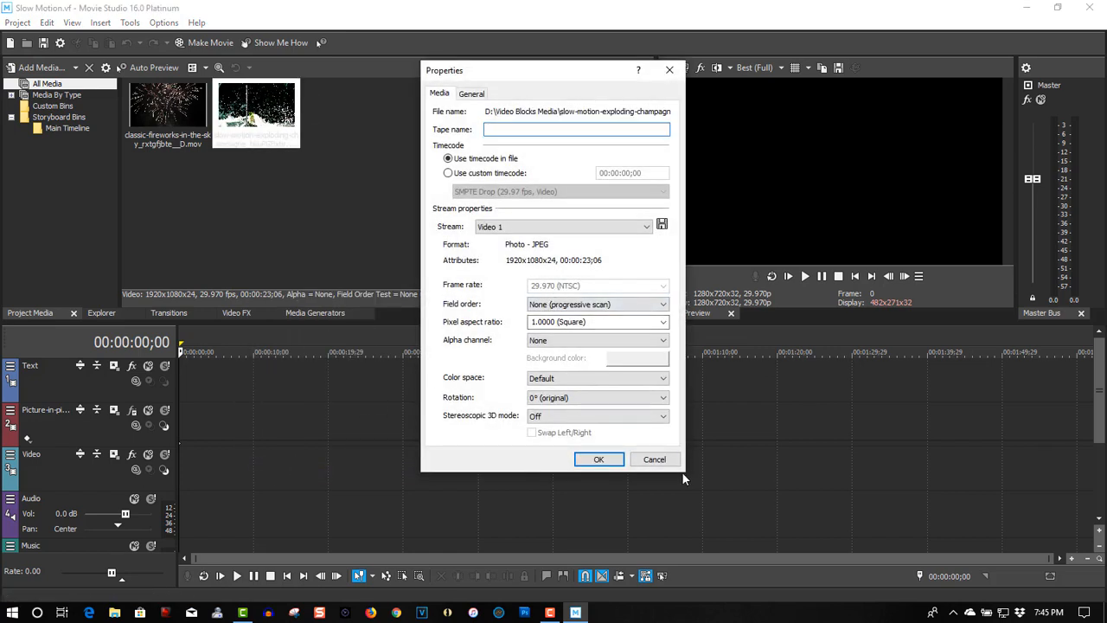
pyautogui.click(599, 460)
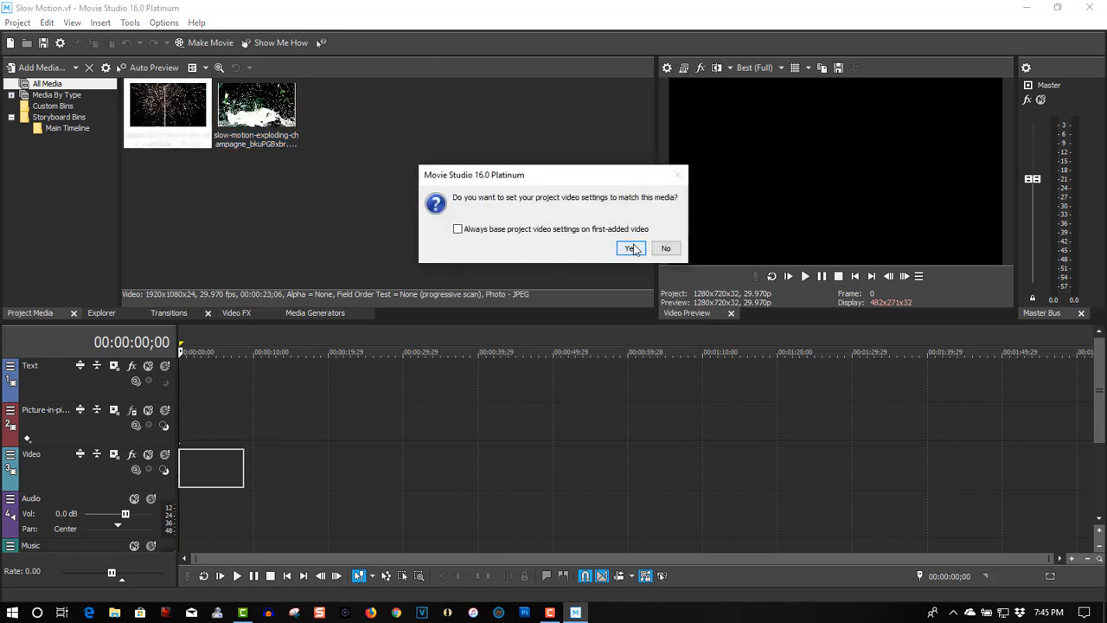
pyautogui.click(629, 249)
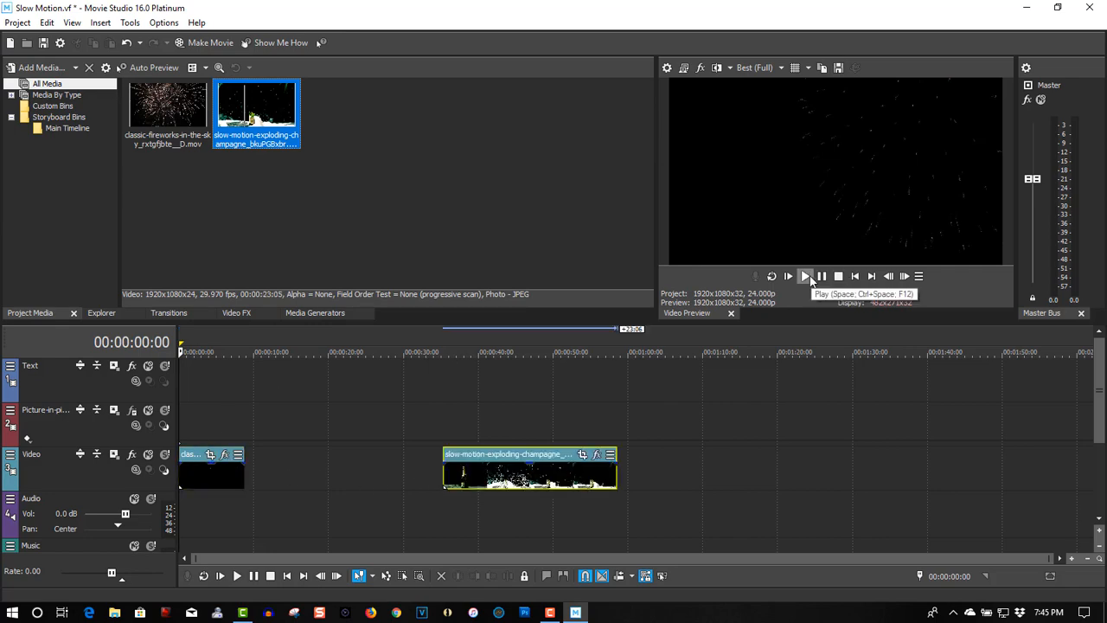
# Preview the timeline, move the champagne clip right and Ctrl-stretch the fireworks clip longer so it plays slowly.
pyautogui.click(804, 276)
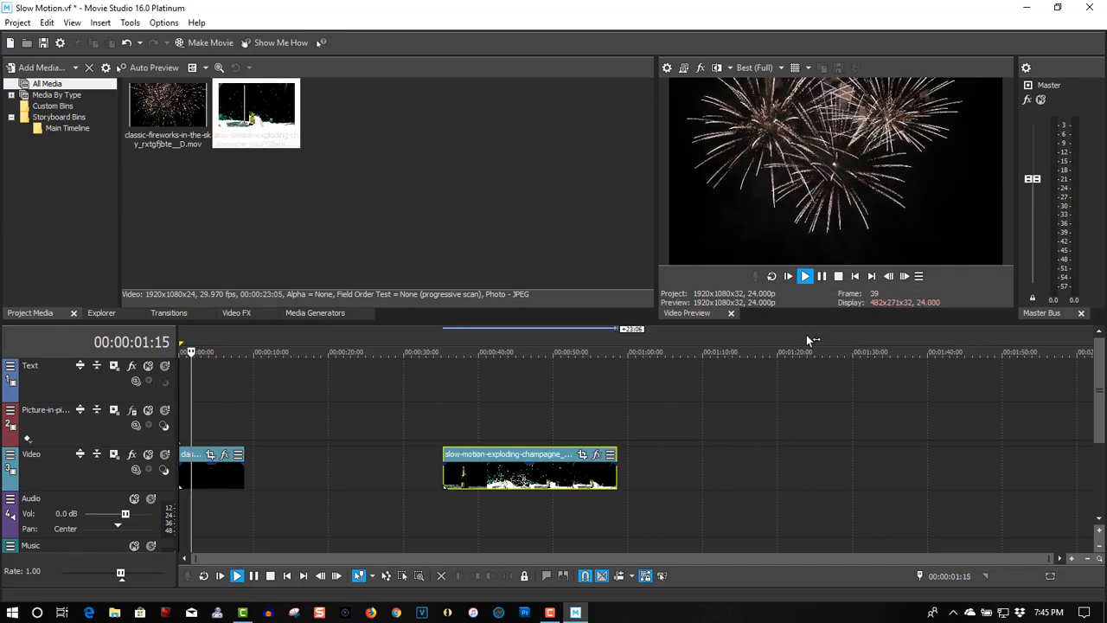
pyautogui.click(838, 277)
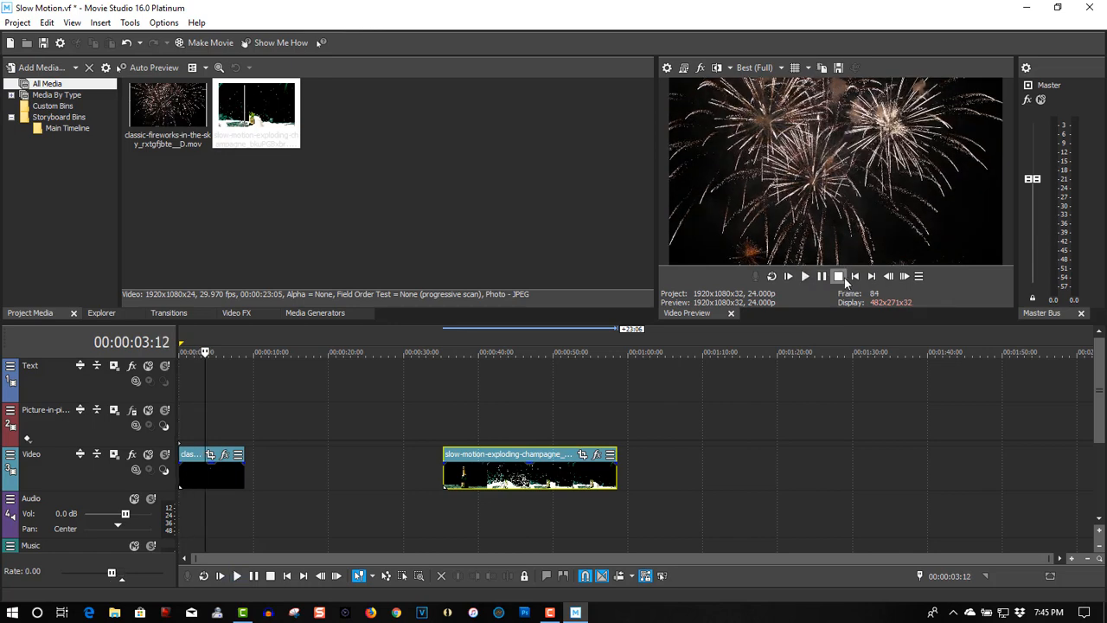
pyautogui.click(837, 277)
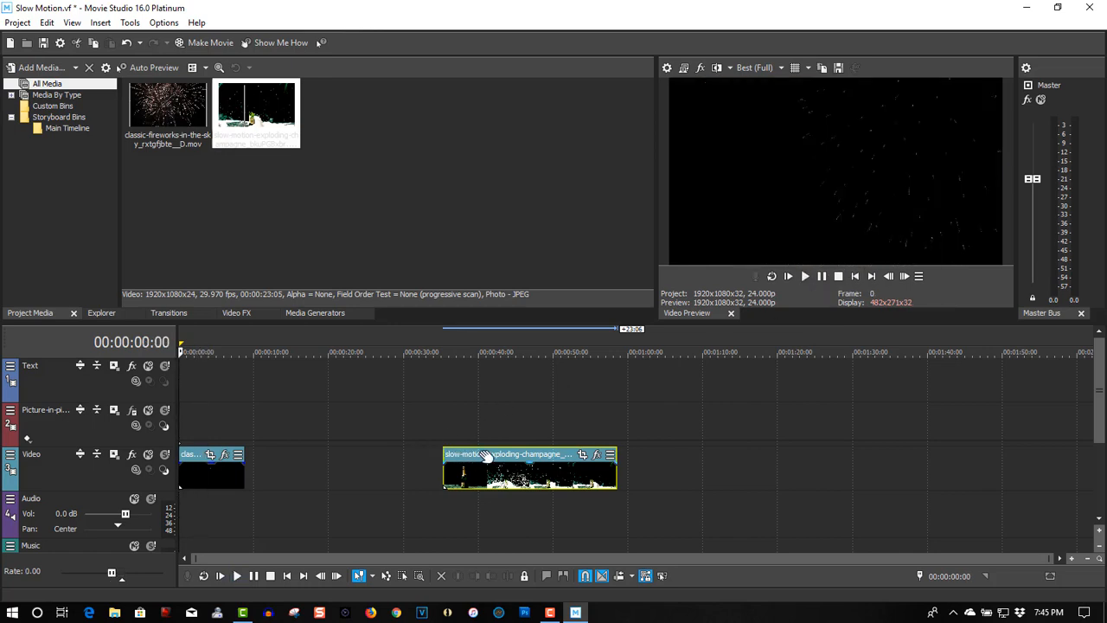
pyautogui.moveTo(529, 467); pyautogui.dragTo(640, 474)
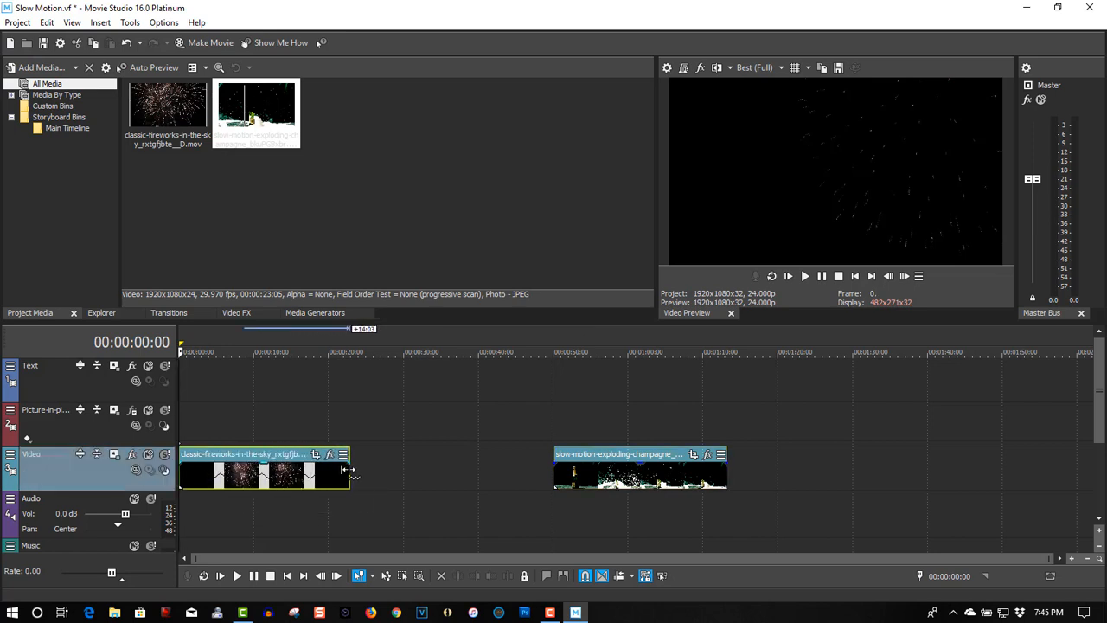
pyautogui.moveTo(349, 471); pyautogui.dragTo(429, 471)
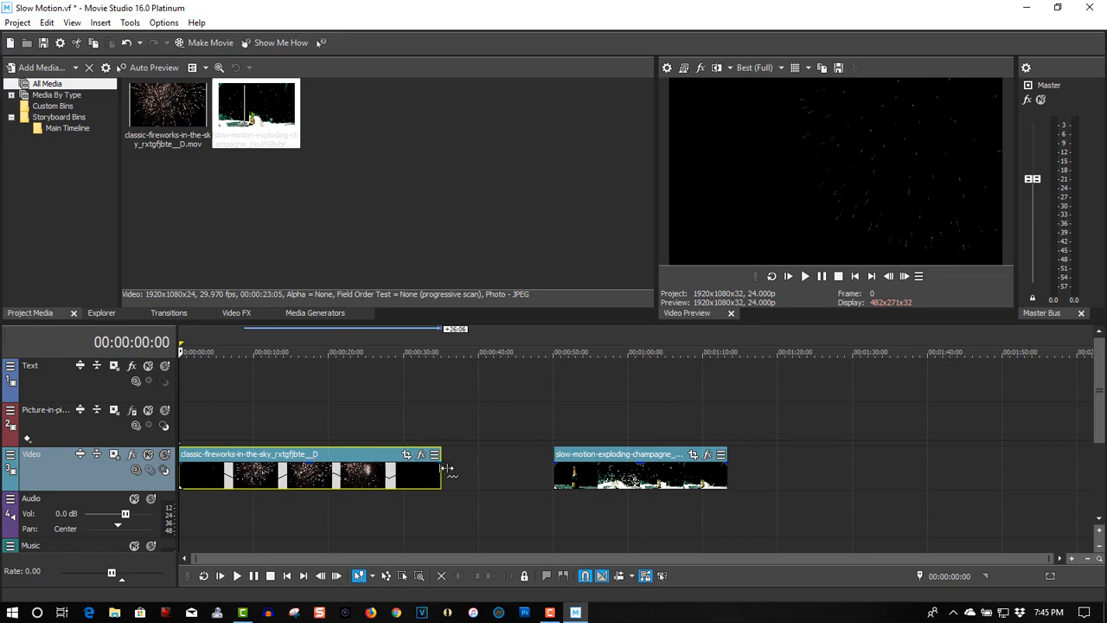
pyautogui.moveTo(804, 277)
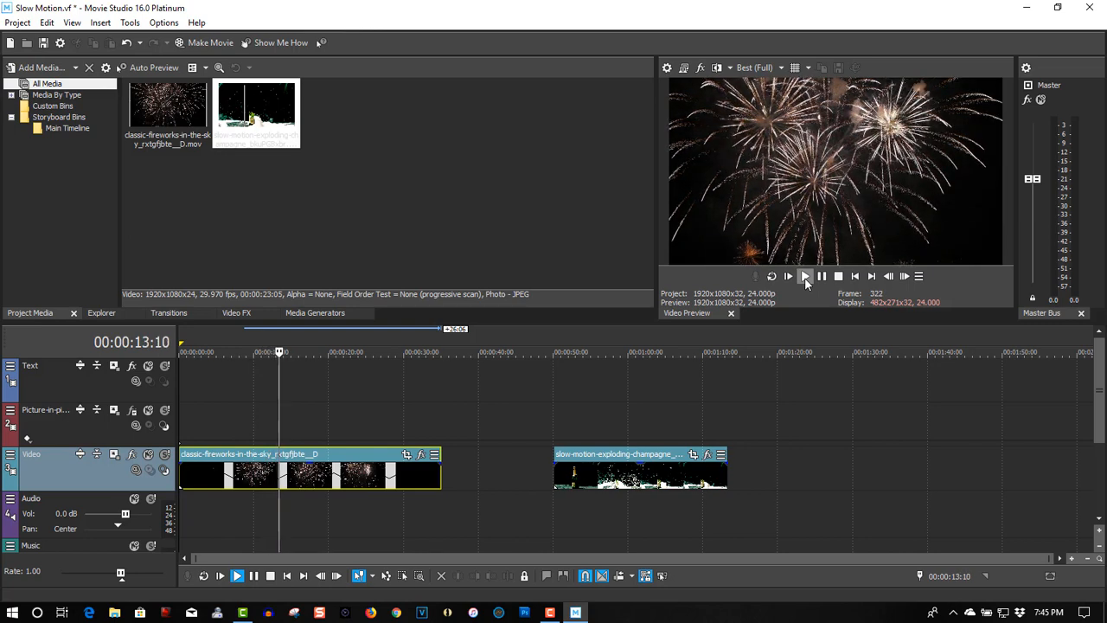
# Ctrl-stretch the champagne clip's right edge far to the right and preview its slowed splash.
pyautogui.click(786, 277)
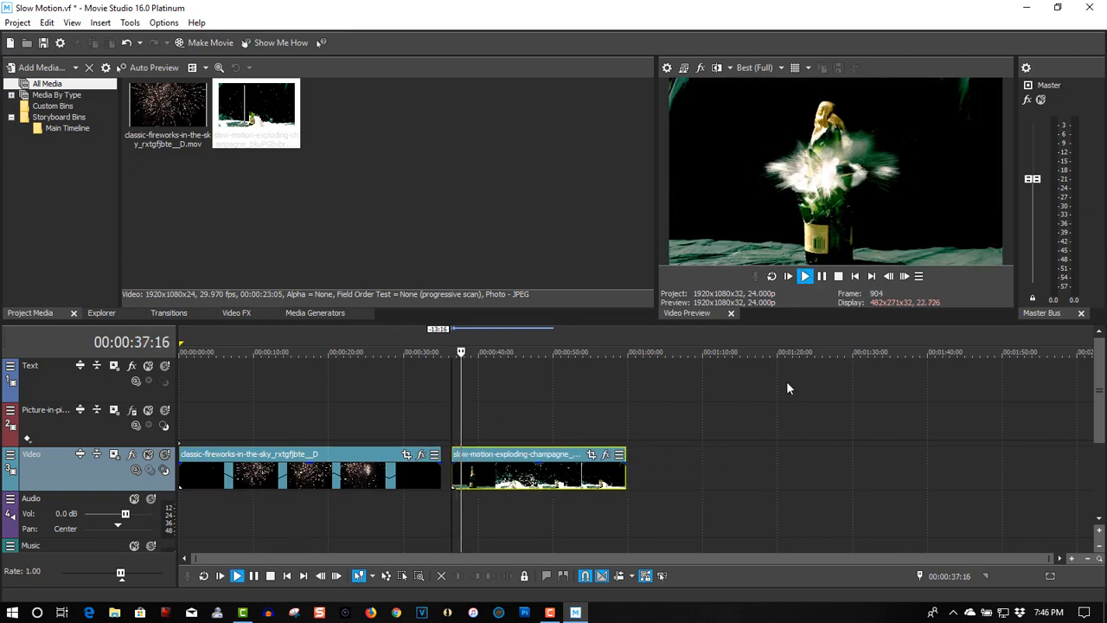
pyautogui.click(803, 275)
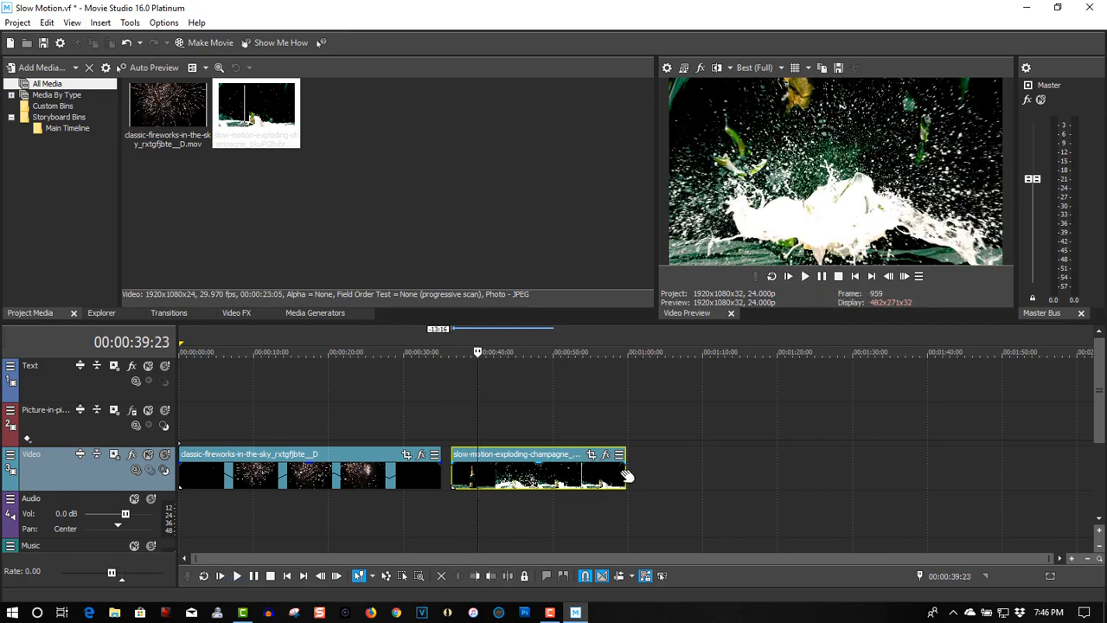
pyautogui.moveTo(623, 471)
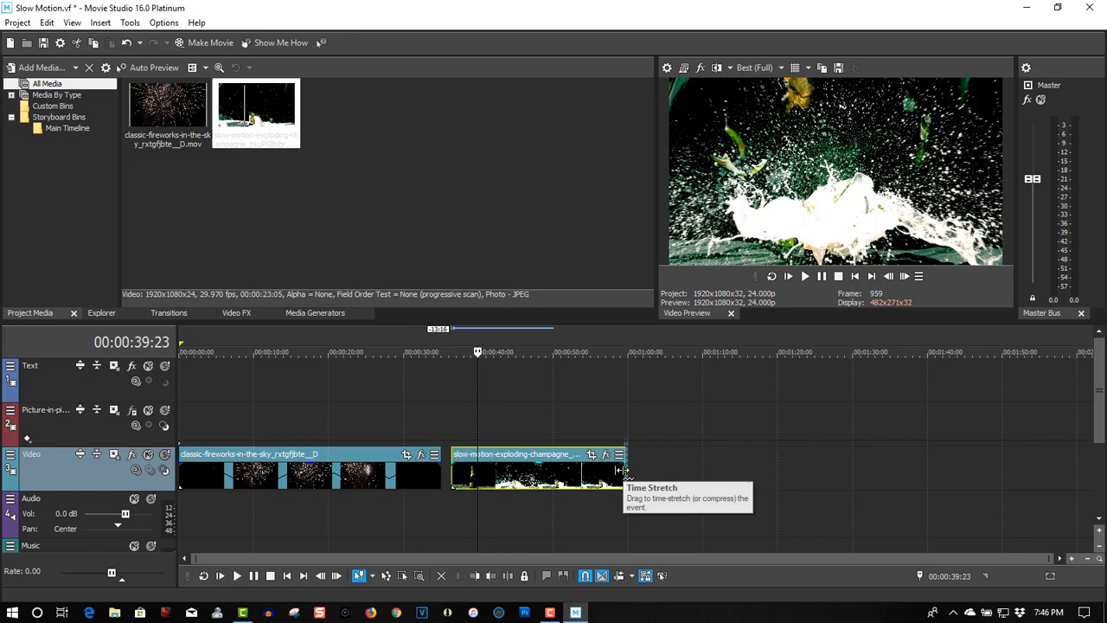
pyautogui.moveTo(623, 470); pyautogui.dragTo(951, 470)
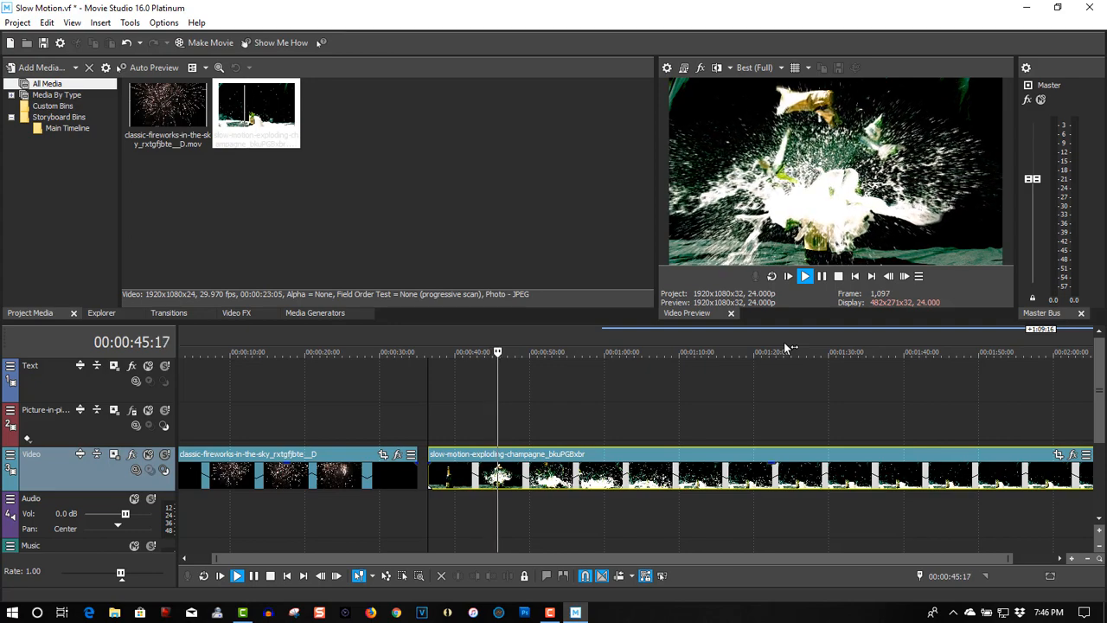
pyautogui.click(802, 275)
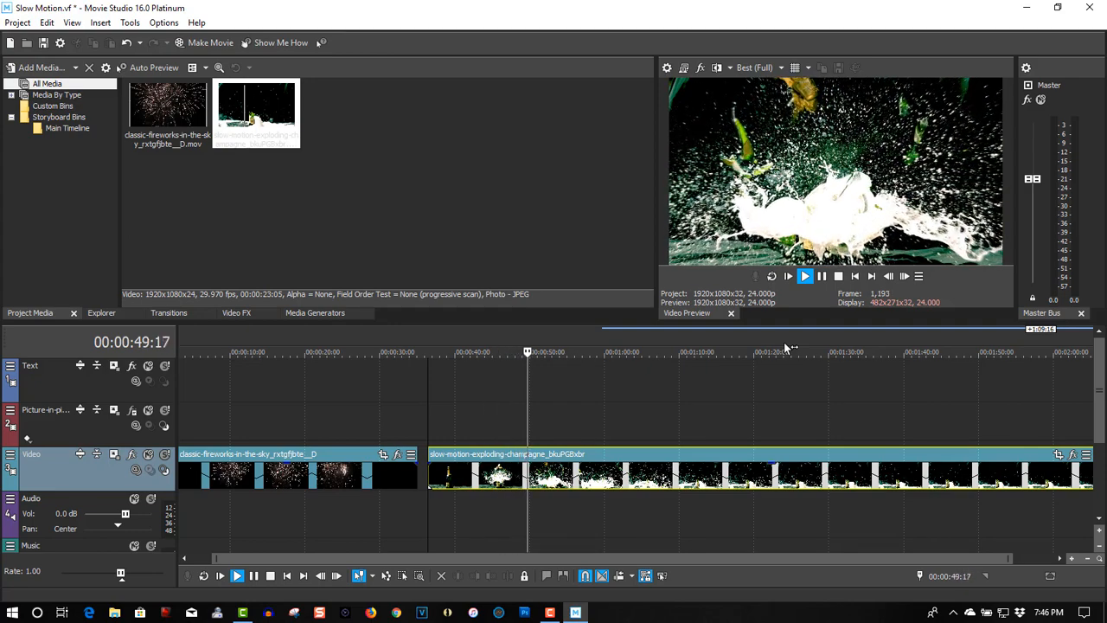
pyautogui.click(819, 277)
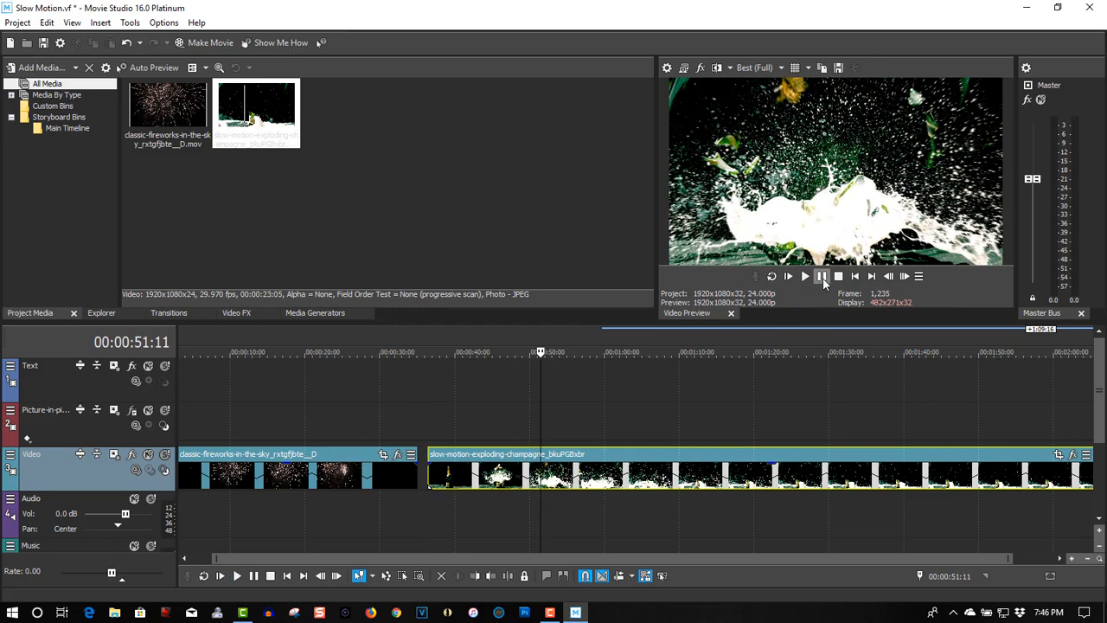
pyautogui.moveTo(401, 476)
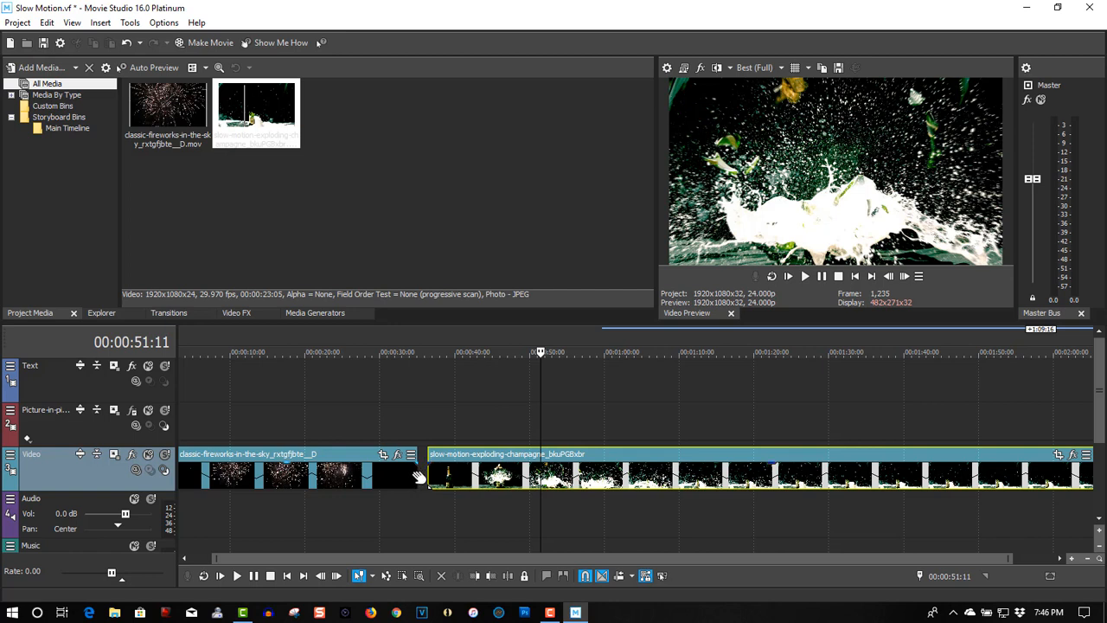
# Ctrl-drag the fireworks clip's right edge leftward to compress it into a short, fast-playing sliver.
pyautogui.click(419, 353)
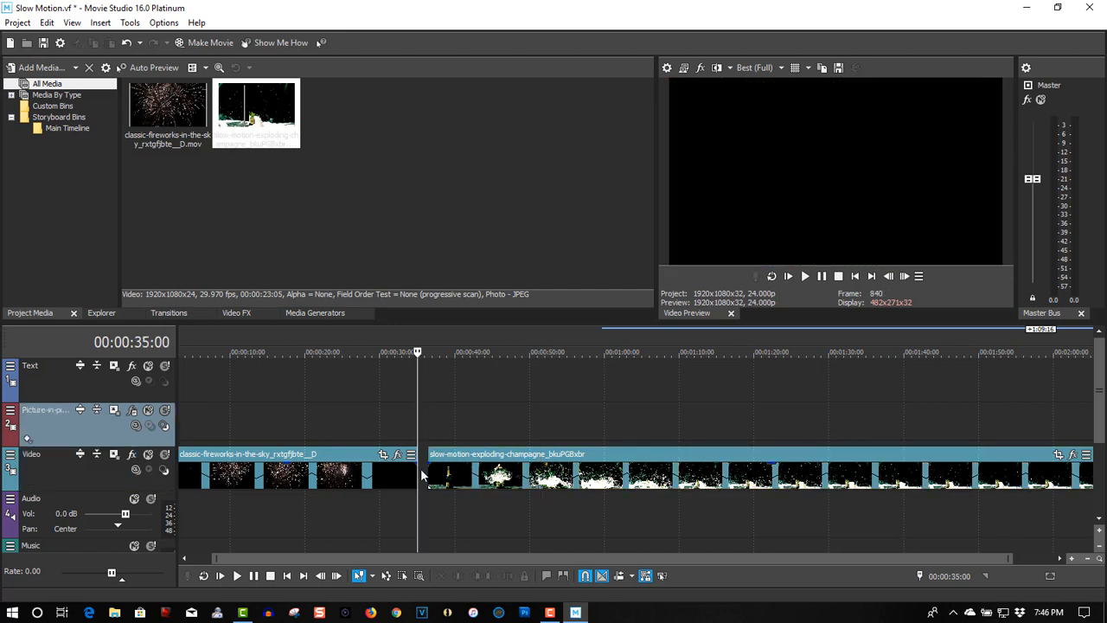
pyautogui.moveTo(413, 471)
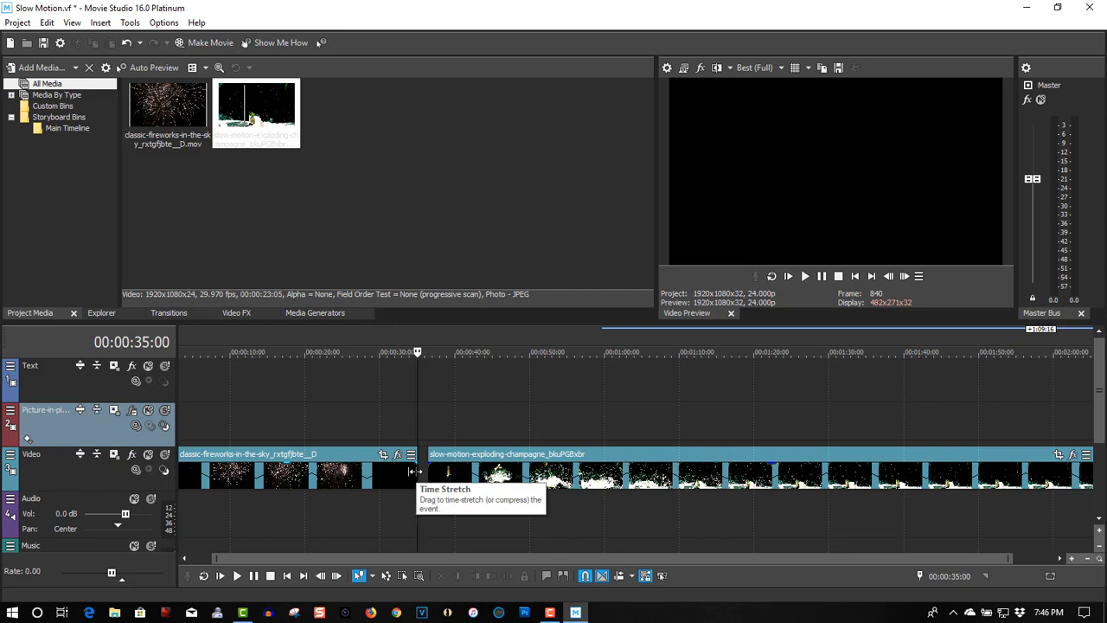
pyautogui.moveTo(417, 471); pyautogui.dragTo(263, 471)
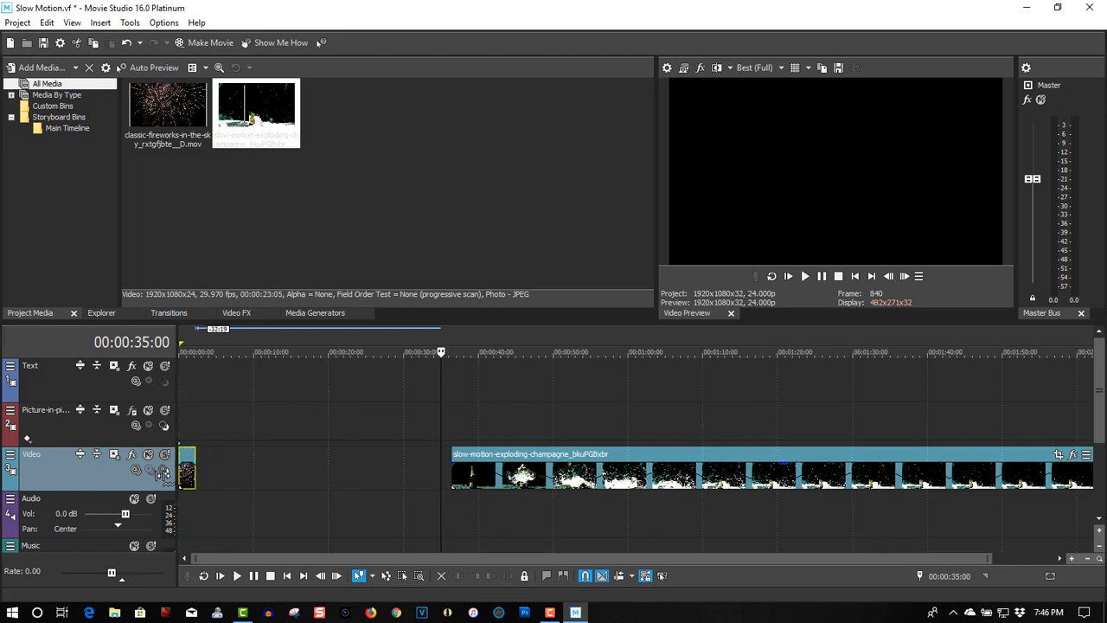
pyautogui.moveTo(650, 422)
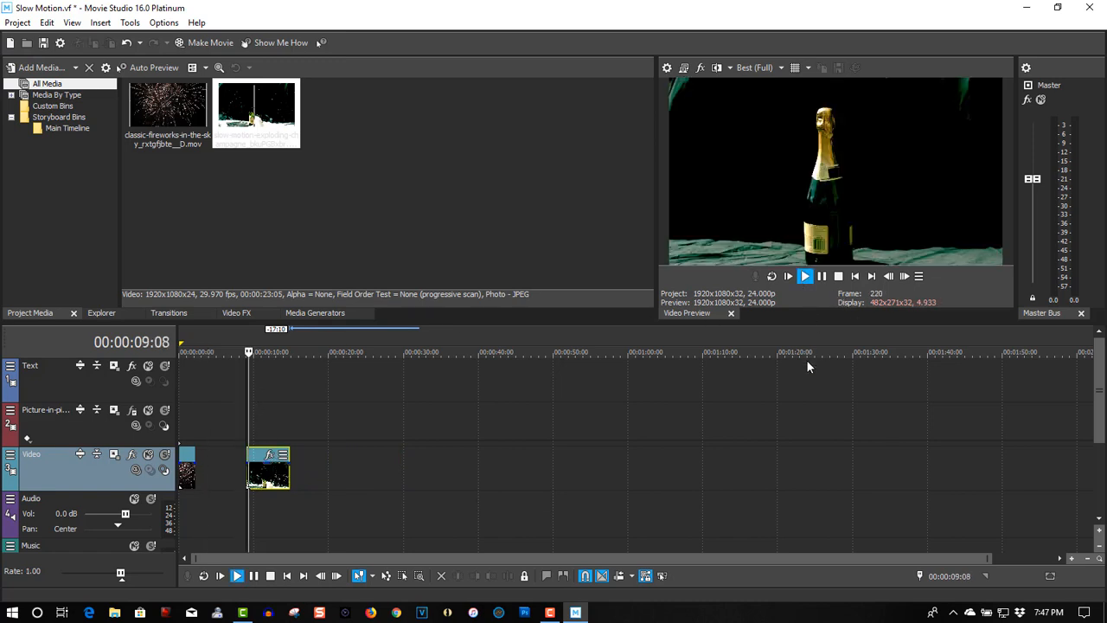
pyautogui.click(804, 277)
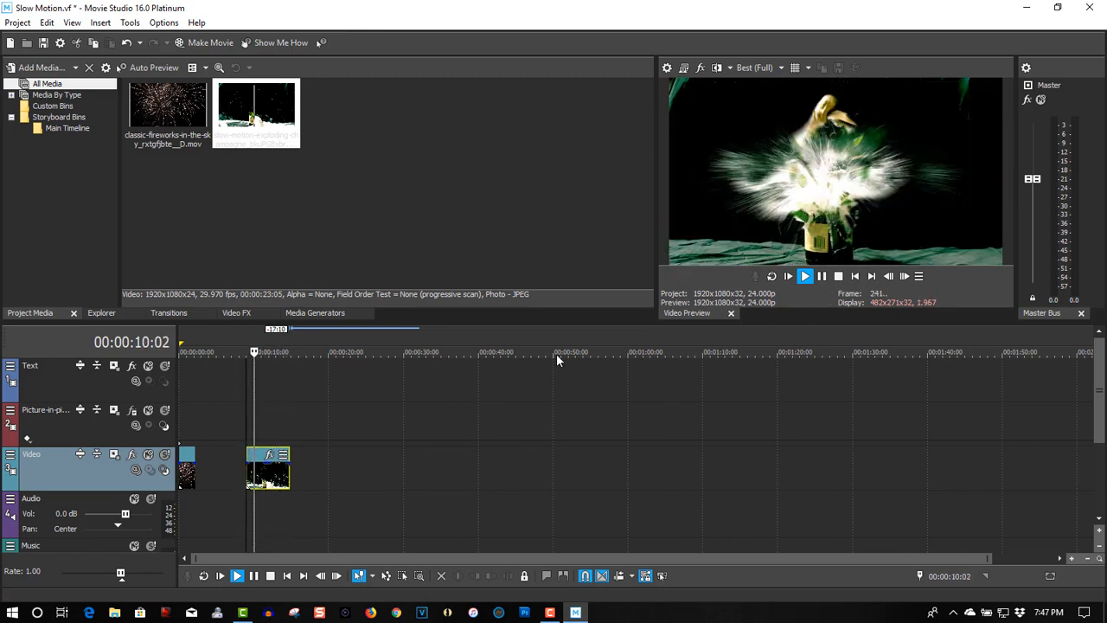
pyautogui.click(804, 275)
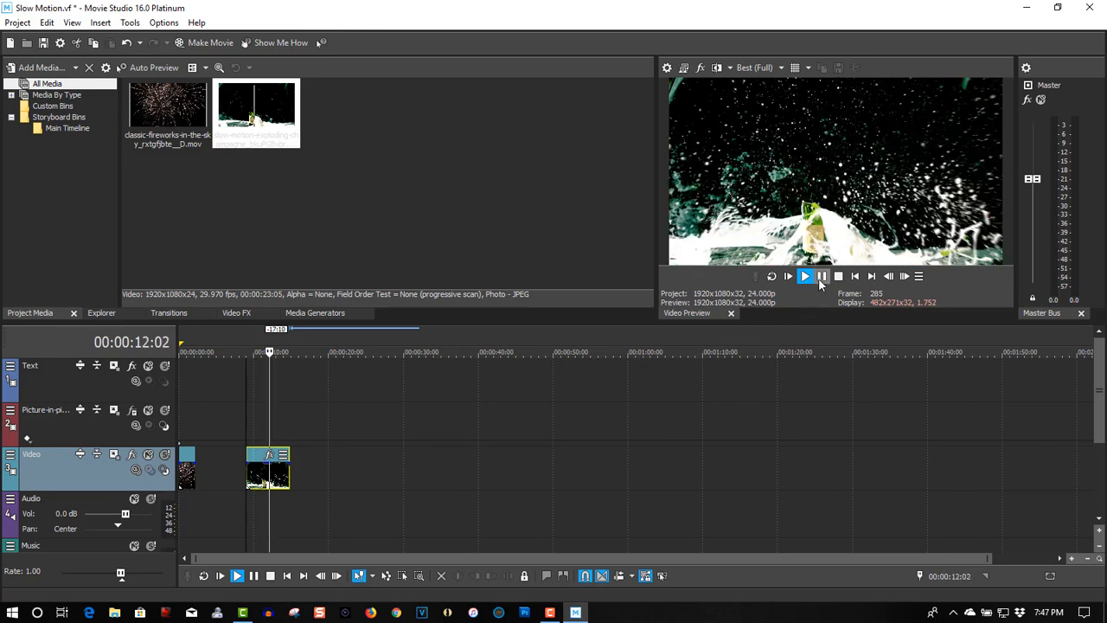